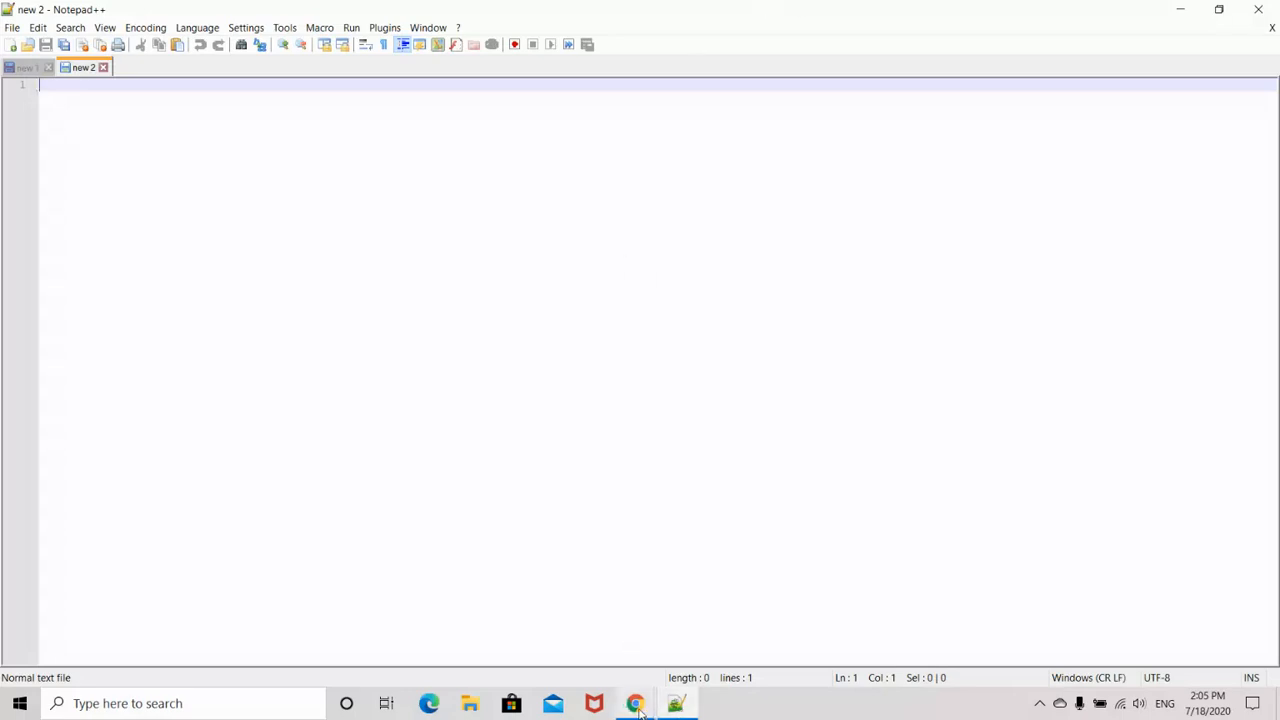
Step: Switch from Notepad++ to the Chrome browser via the taskbar
{"action": "left_click", "coordinate": [630, 700]}
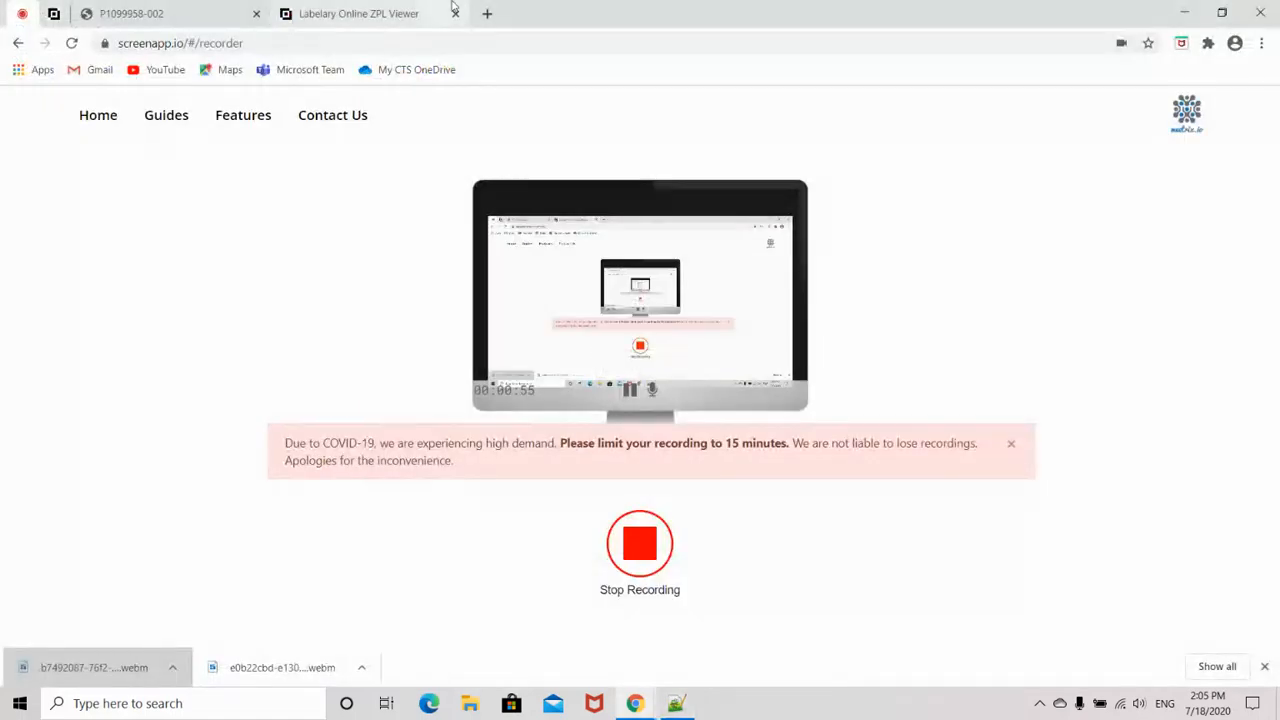
Step: Bring up the Labelary viewer with sample ZPL beside the rendered Intershipping label
{"action": "left_click", "coordinate": [360, 12]}
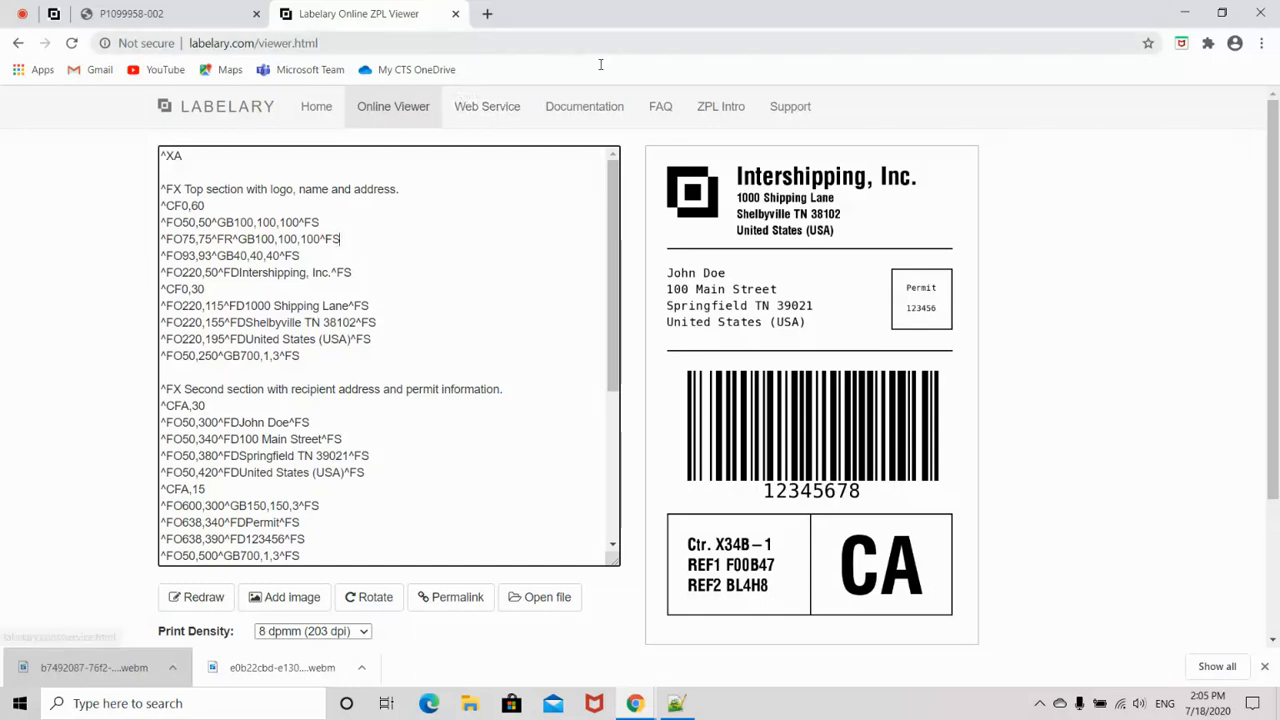
{"action": "left_click", "coordinate": [676, 702]}
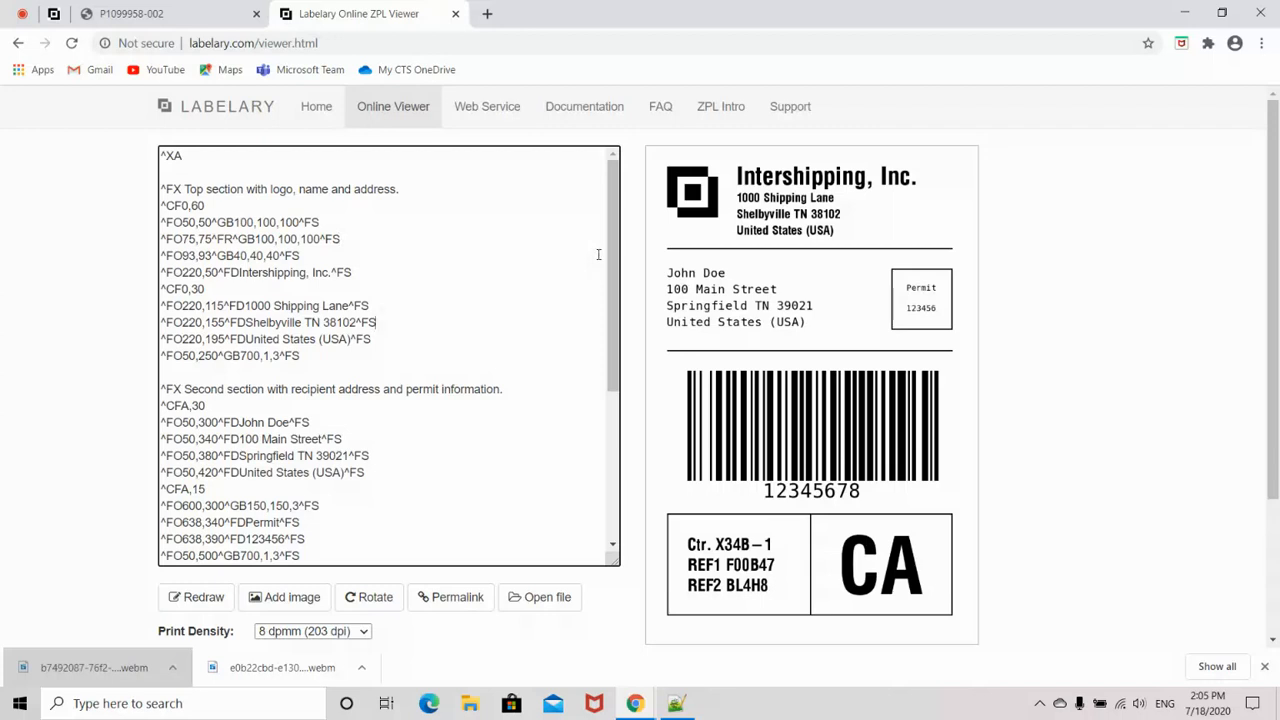
{"action": "mouse_move", "coordinate": [1248, 224]}
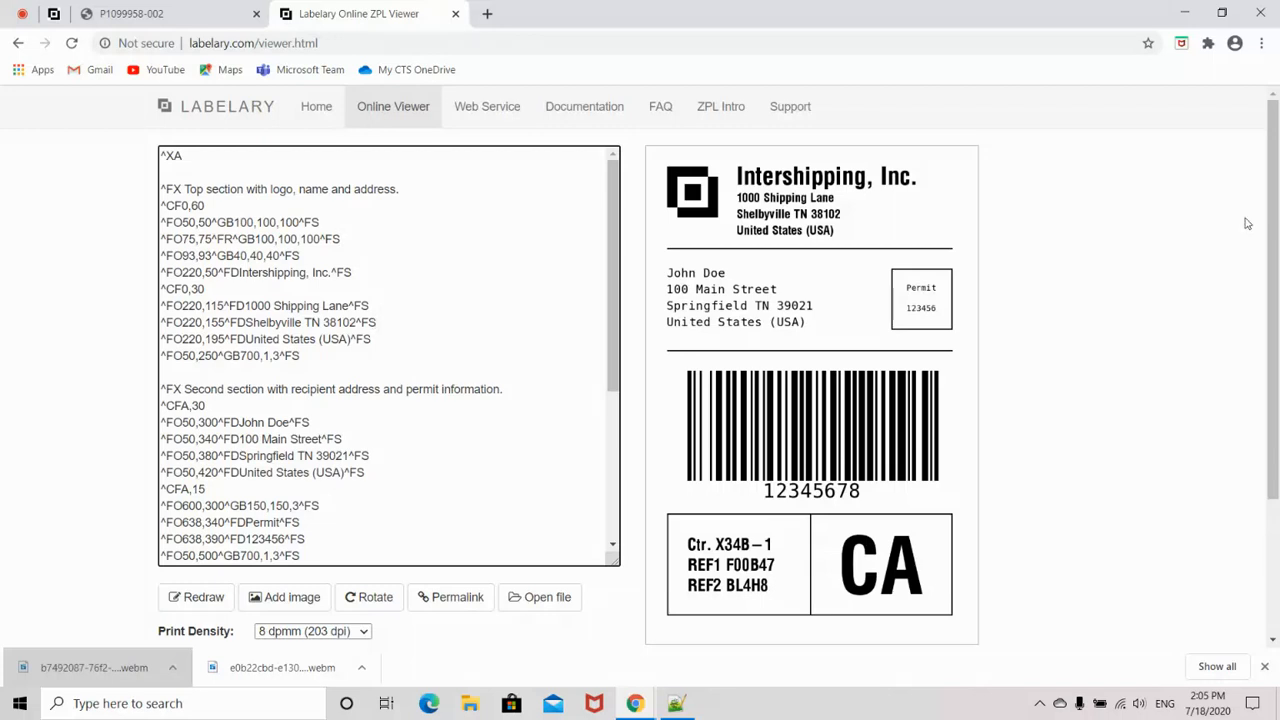